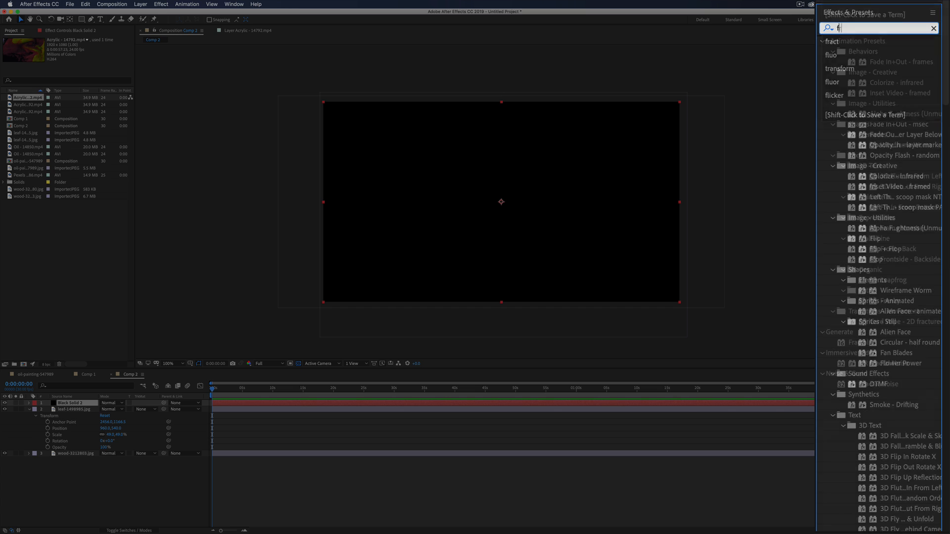
Find 'fractal' in Effects & Presets and apply Fractal Noise to Black Solid 2
{"action": "type", "text": "ractal"}
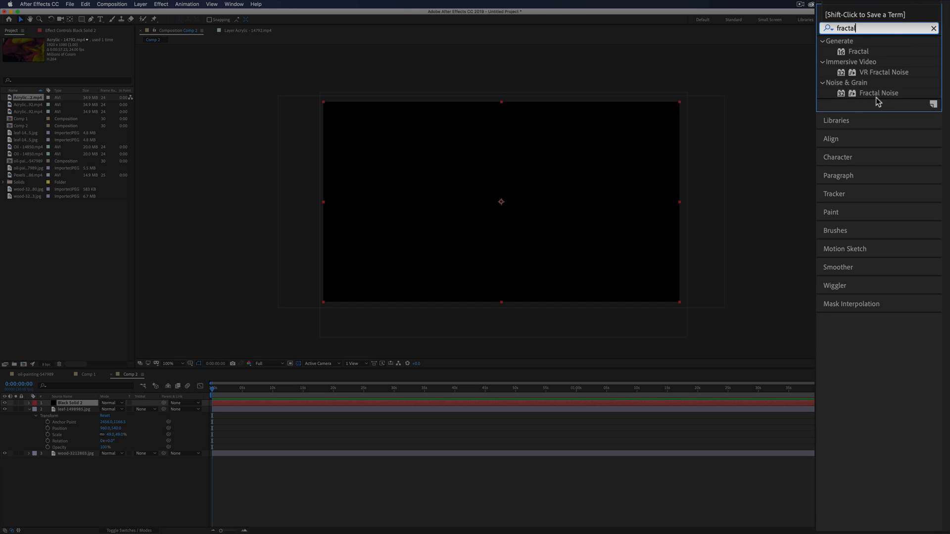
{"action": "left_click", "coordinate": [879, 93]}
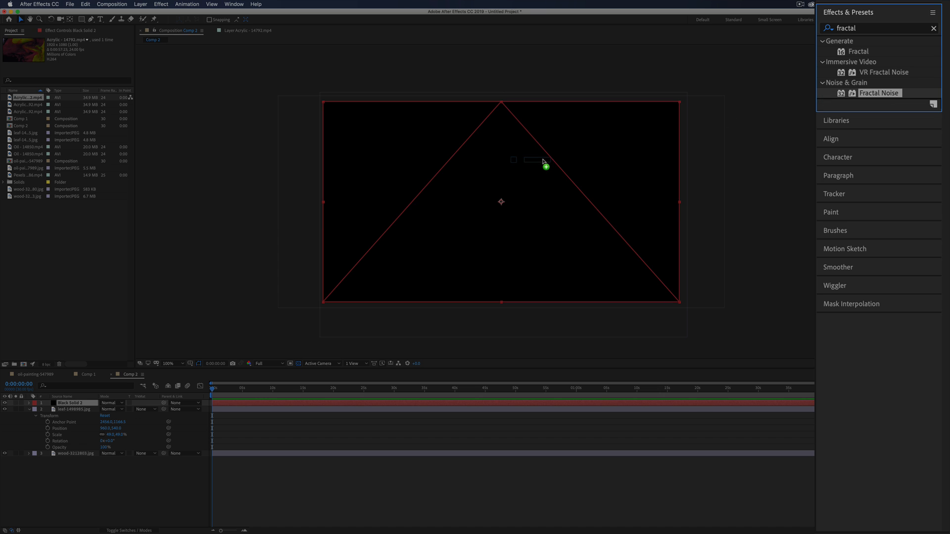
{"action": "double_click", "coordinate": [879, 93]}
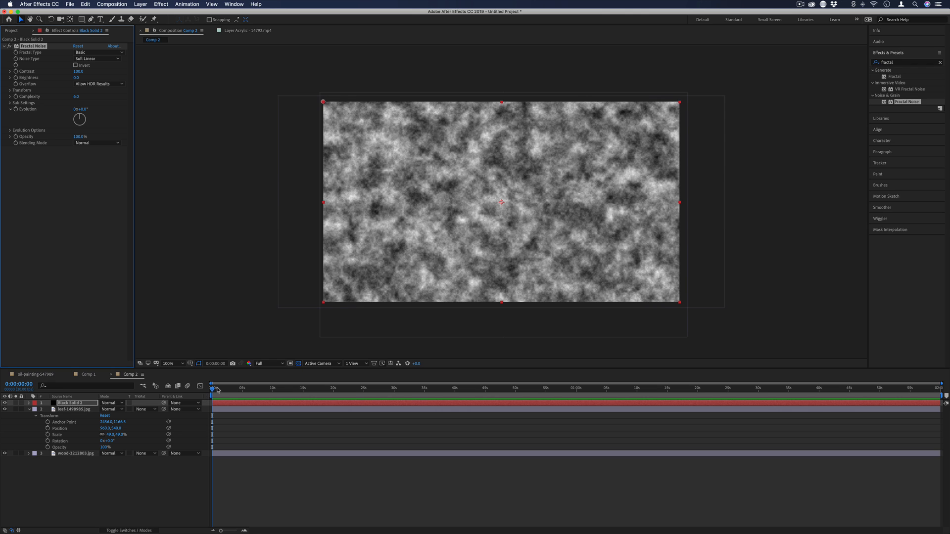
{"action": "mouse_move", "coordinate": [546, 195]}
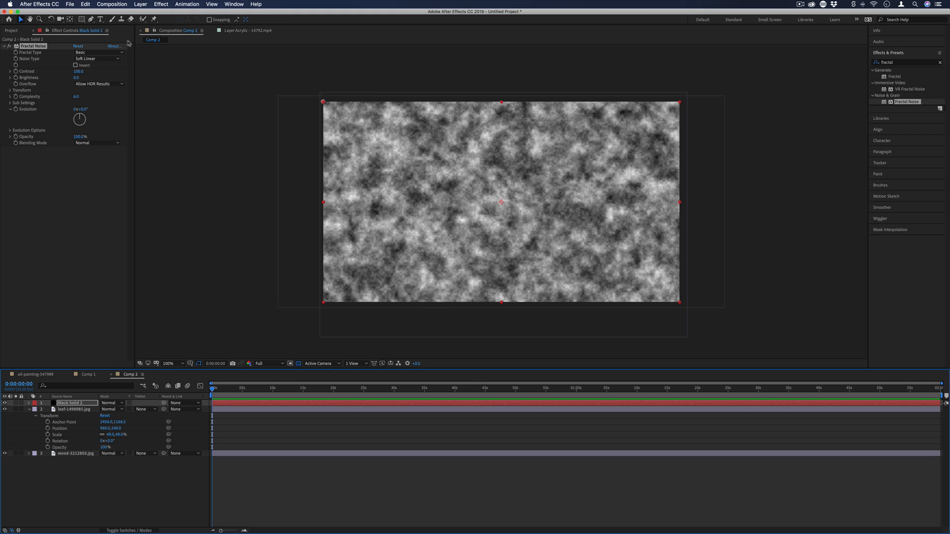
Set Fractal Type to Smeary, Scale 260, Complexity 2 and nudge Evolution forward
{"action": "left_click", "coordinate": [98, 52]}
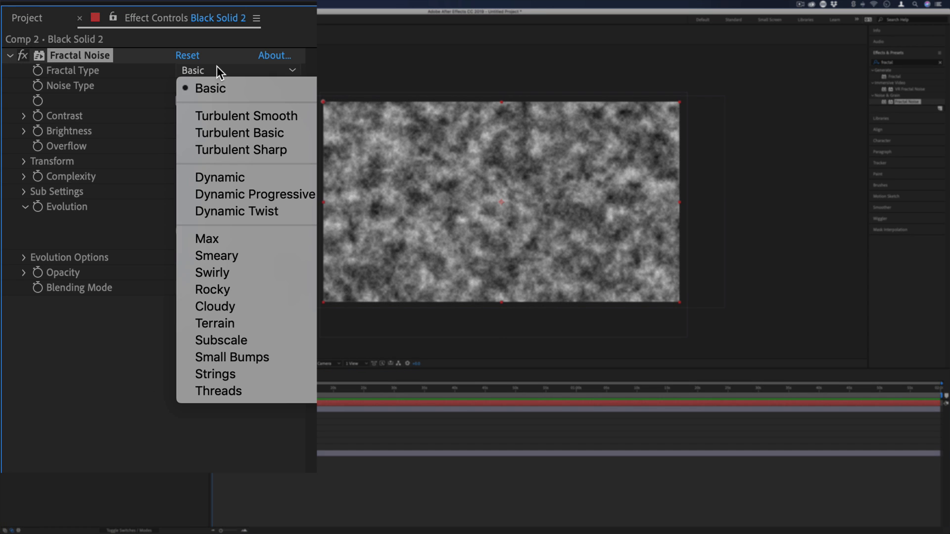
{"action": "left_click", "coordinate": [216, 256]}
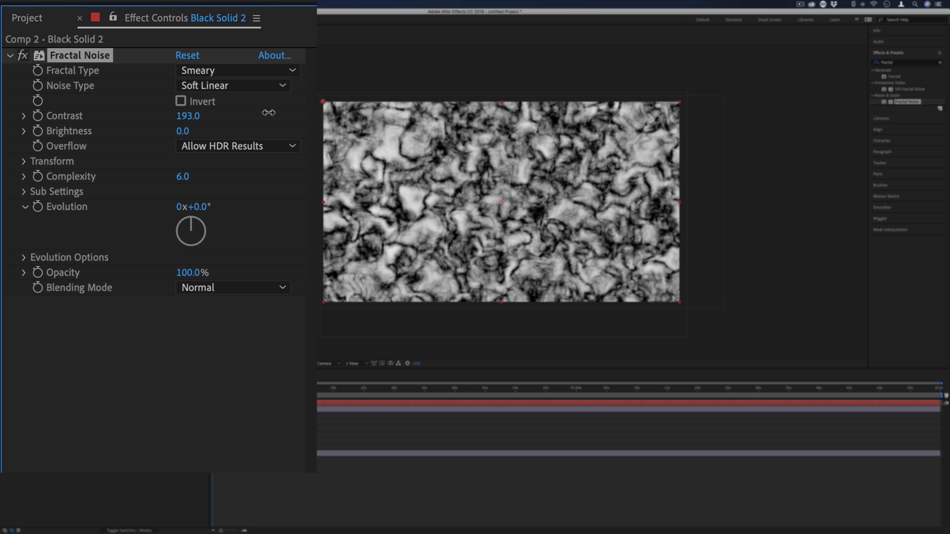
{"action": "left_click", "coordinate": [23, 162]}
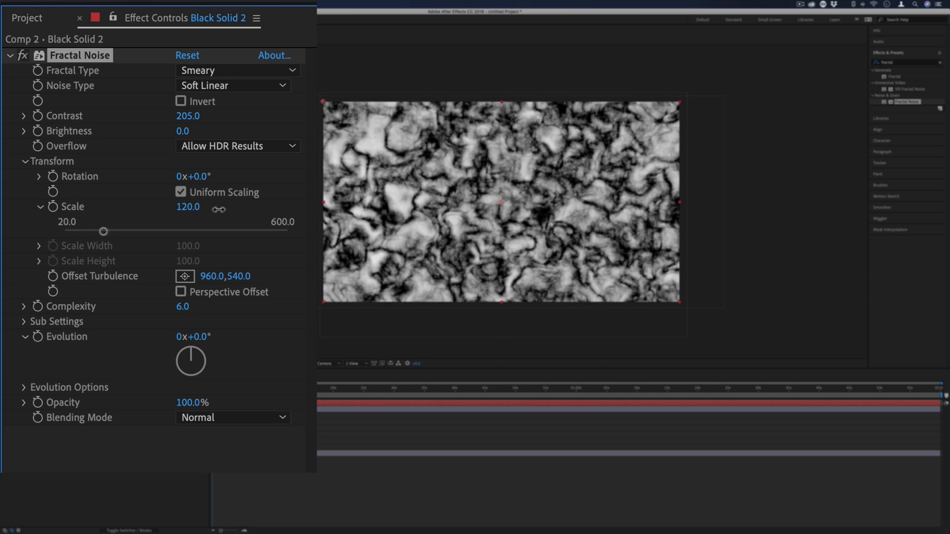
{"action": "left_click_drag", "start_coordinate": [104, 231], "coordinate": [156, 230]}
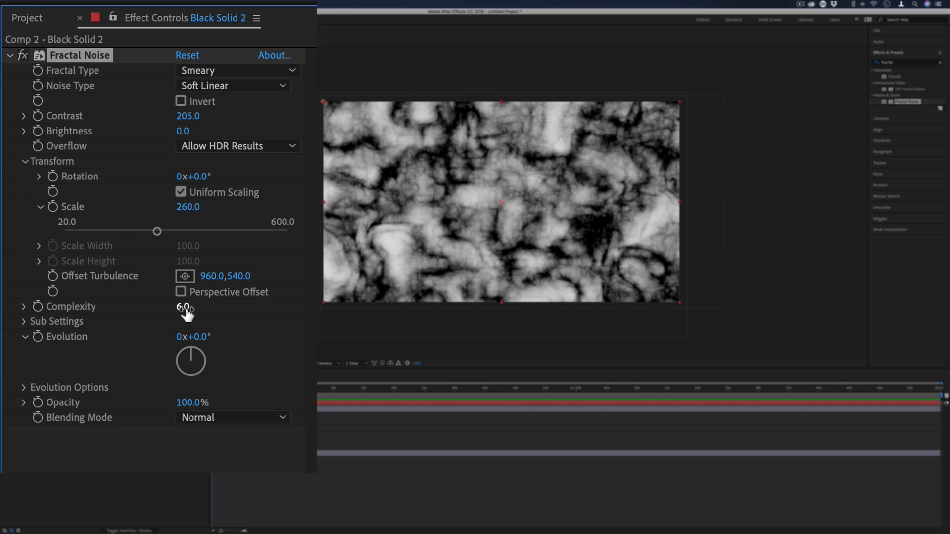
{"action": "left_click_drag", "start_coordinate": [188, 306], "coordinate": [182, 305]}
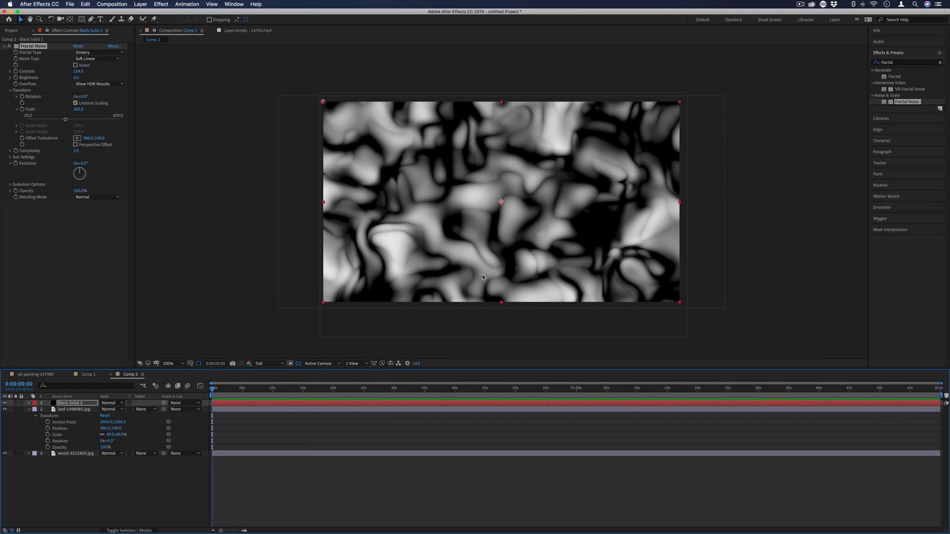
{"action": "mouse_move", "coordinate": [520, 261]}
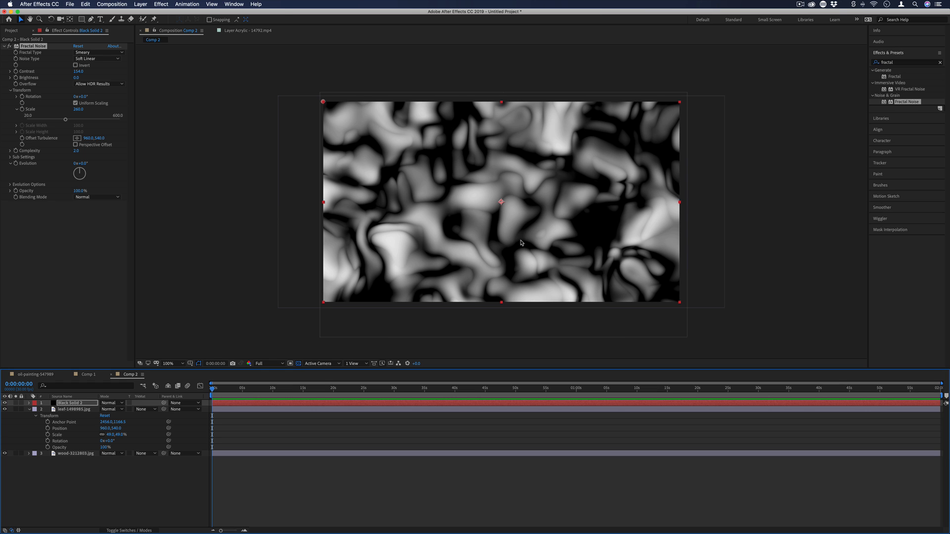
{"action": "mouse_move", "coordinate": [248, 242]}
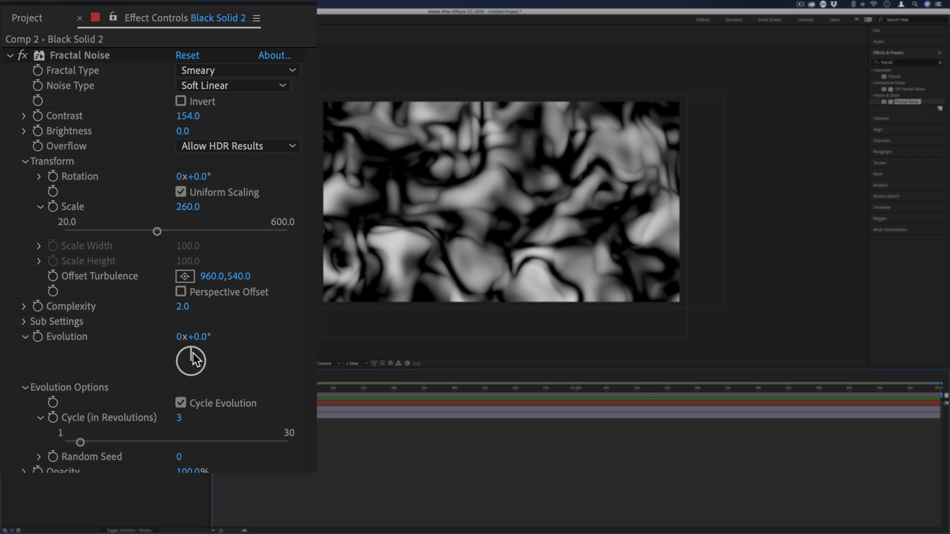
{"action": "left_click_drag", "start_coordinate": [191, 361], "coordinate": [200, 355]}
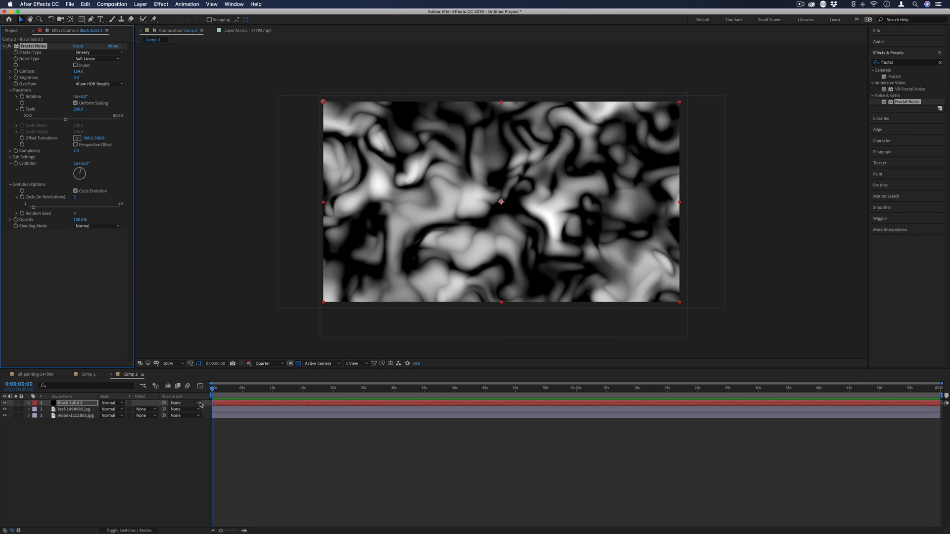
{"action": "mouse_move", "coordinate": [284, 396]}
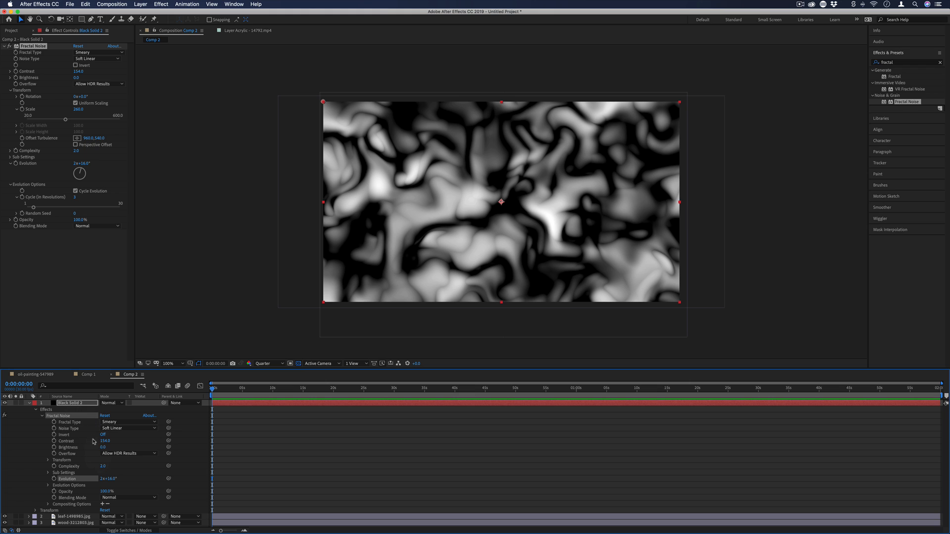
{"action": "mouse_move", "coordinate": [88, 464]}
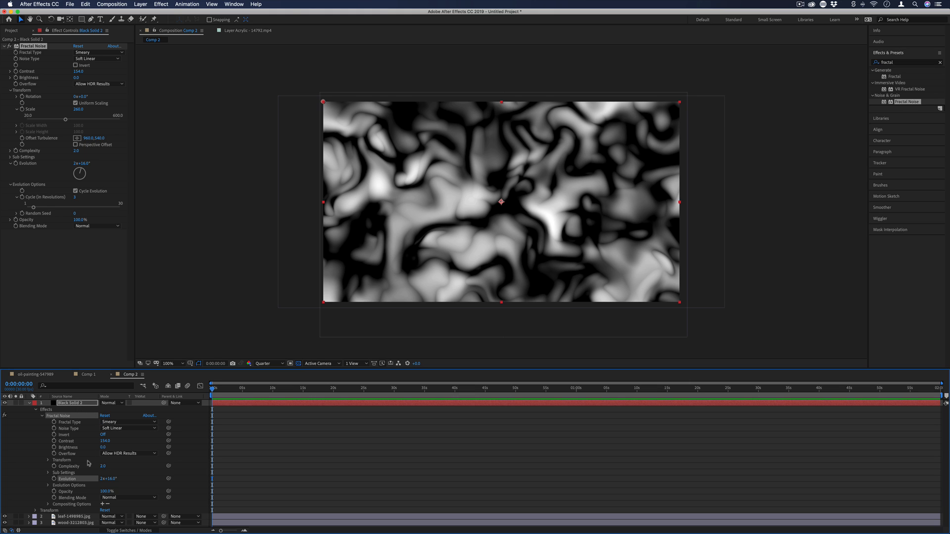
{"action": "mouse_move", "coordinate": [72, 482]}
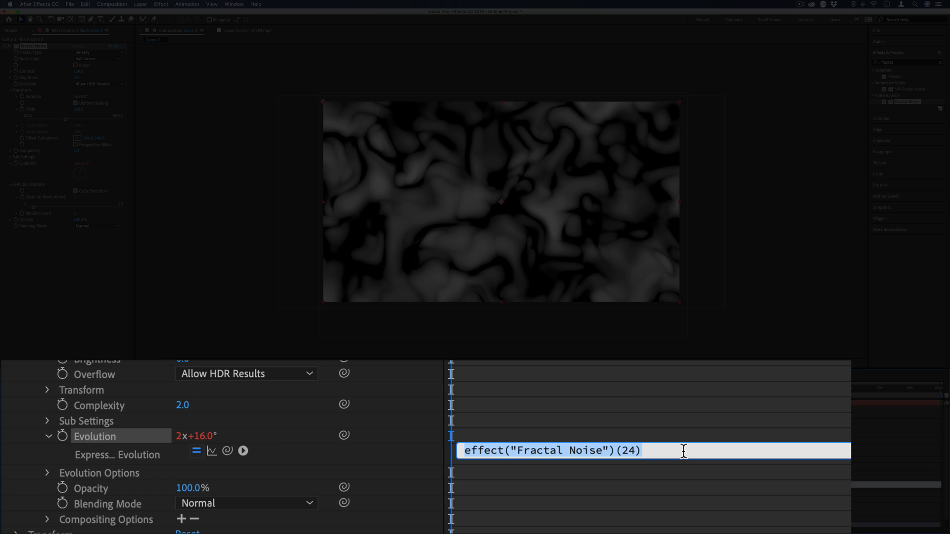
Put a time*20 expression on Evolution and scrub ahead to see the noise animate
{"action": "type", "text": "time*20"}
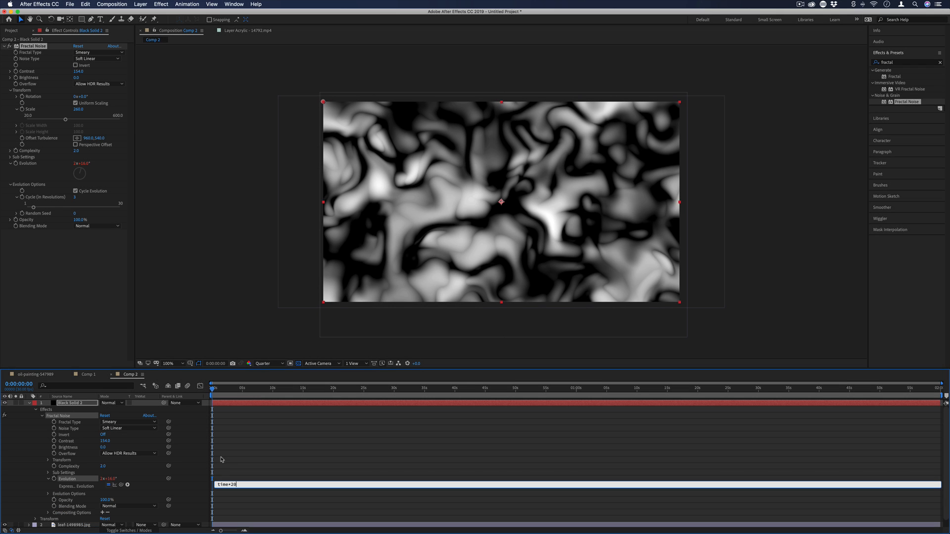
{"action": "mouse_move", "coordinate": [229, 396]}
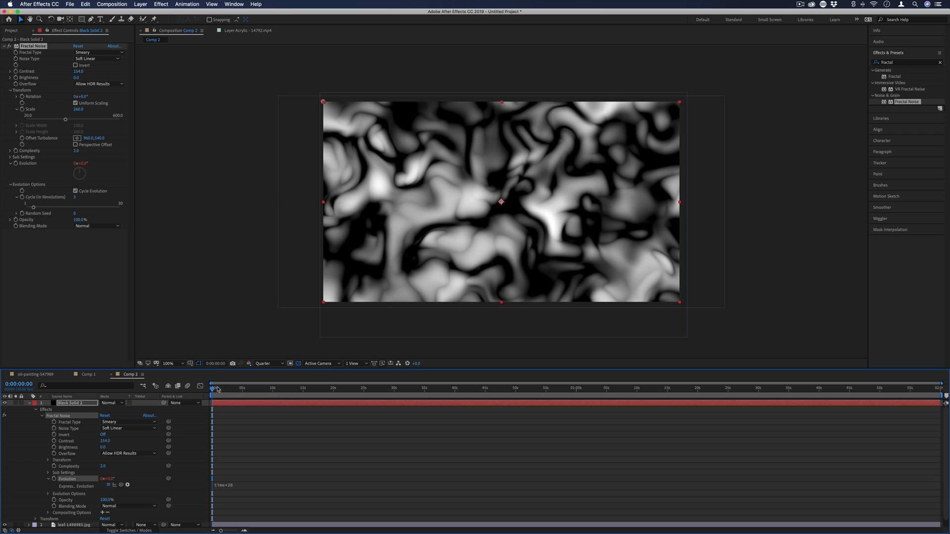
{"action": "left_click_drag", "start_coordinate": [214, 387], "coordinate": [290, 388]}
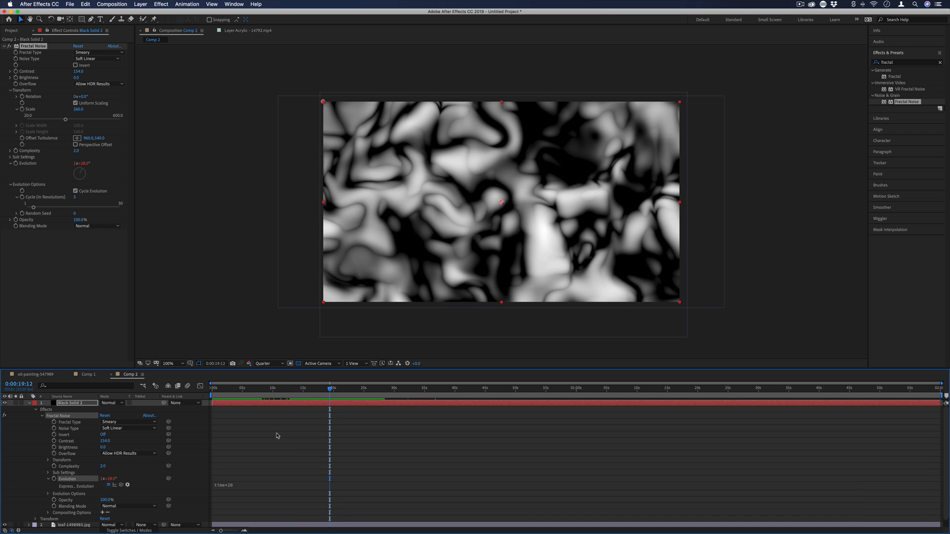
{"action": "mouse_move", "coordinate": [587, 208]}
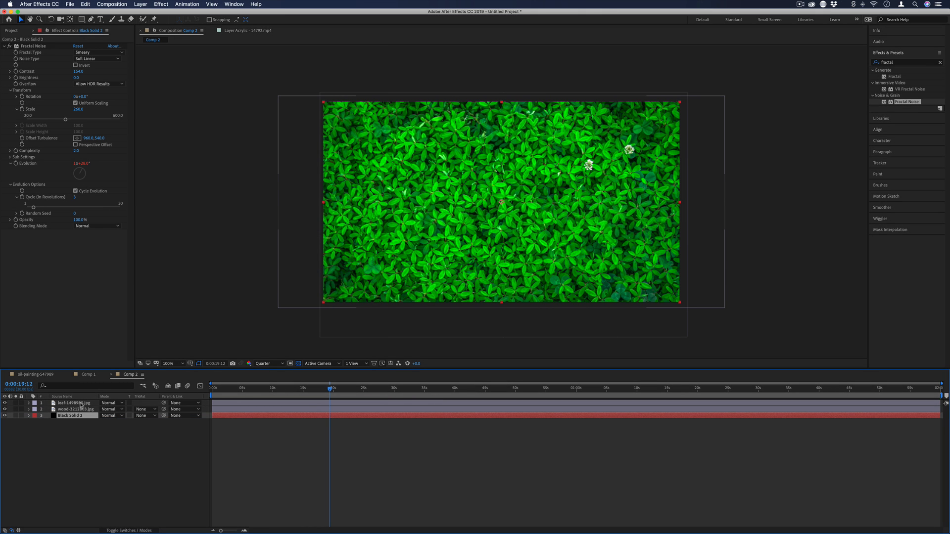
Select the leaf photo layer in the timeline
{"action": "left_click", "coordinate": [71, 403]}
{"action": "type", "text": "displace"}
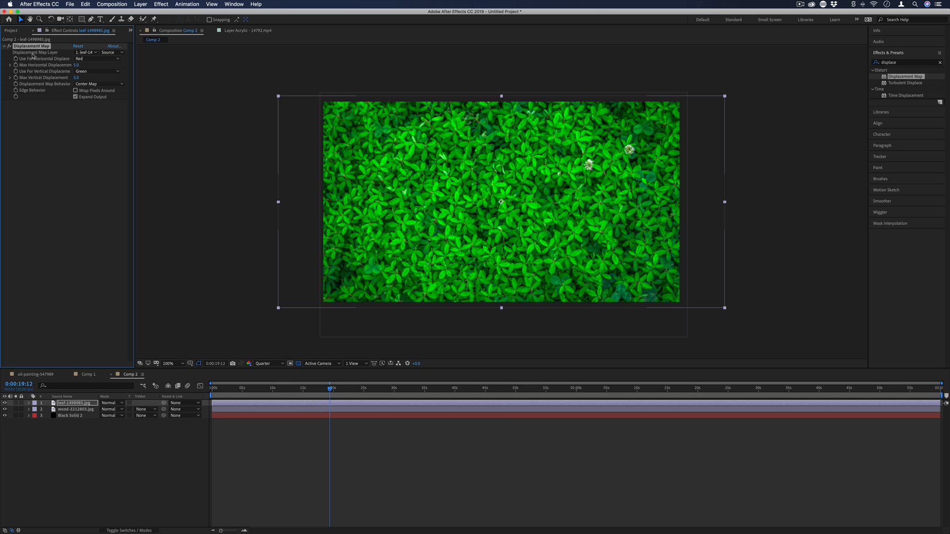
Drive the Displacement Map from the black solid with Effects & Masks and raise horizontal displacement to 62
{"action": "left_click", "coordinate": [86, 52]}
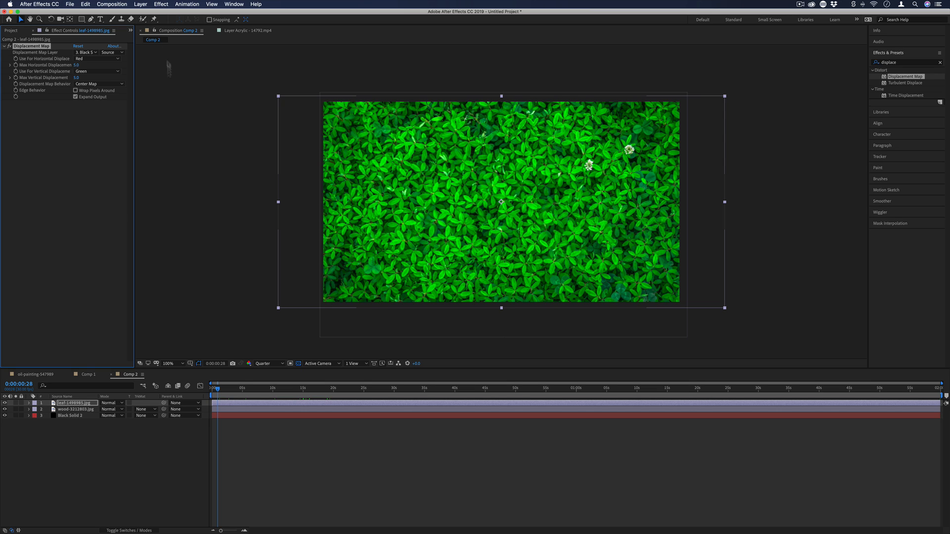
{"action": "left_click", "coordinate": [109, 53]}
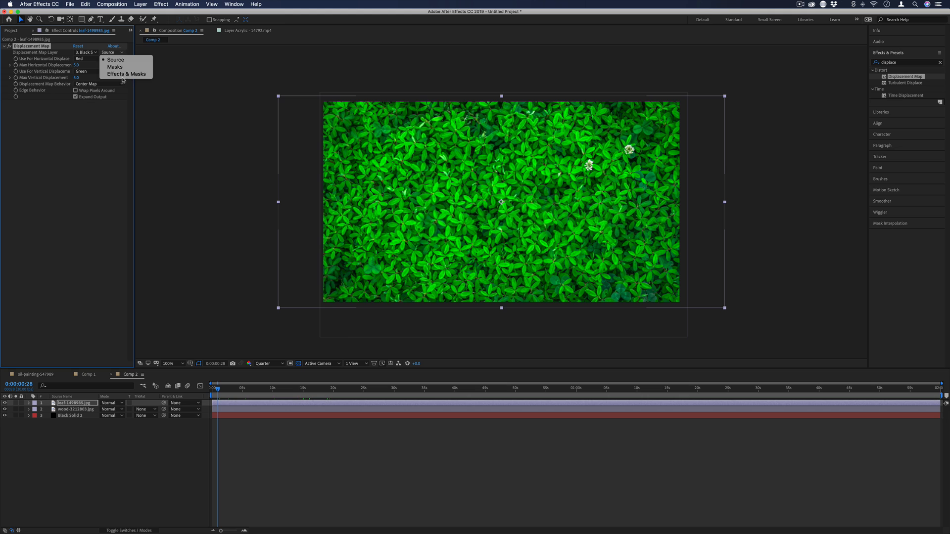
{"action": "left_click", "coordinate": [127, 74]}
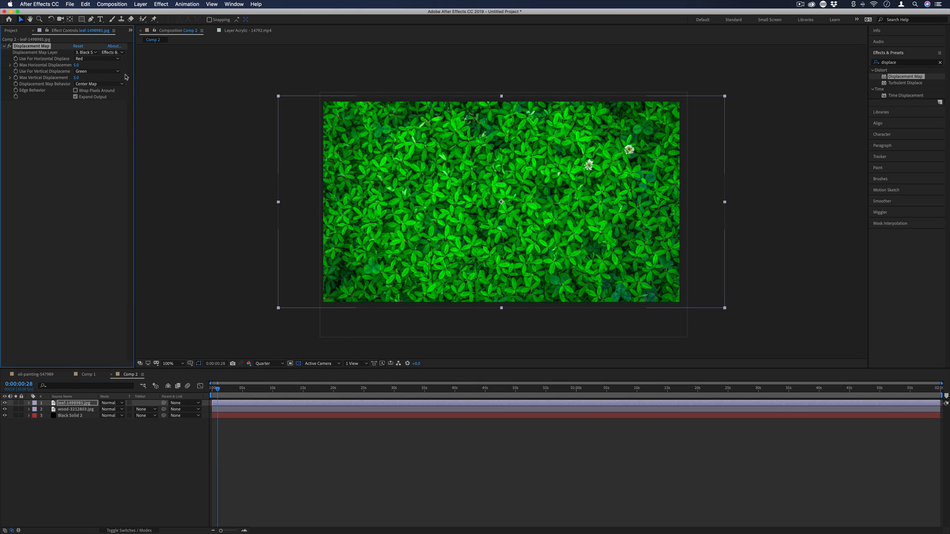
{"action": "mouse_move", "coordinate": [69, 66]}
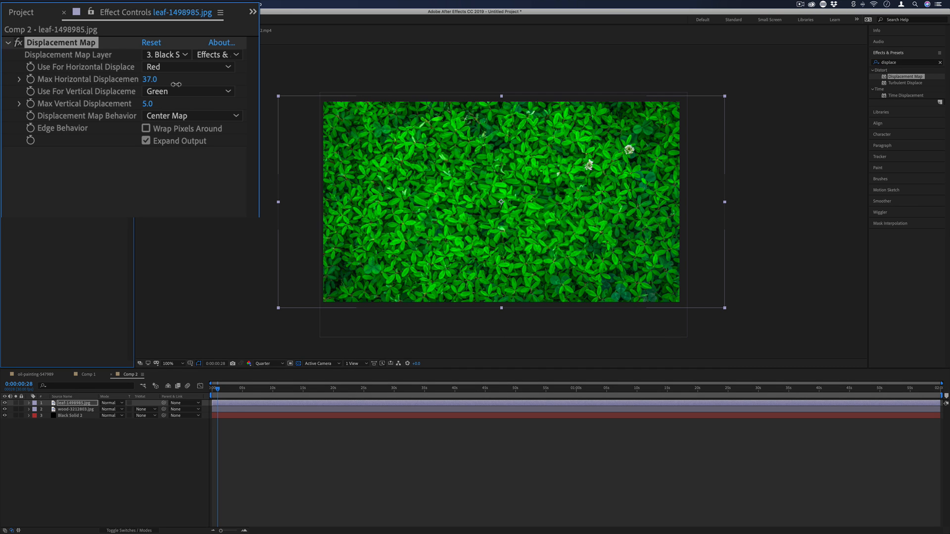
{"action": "left_click_drag", "start_coordinate": [149, 79], "coordinate": [162, 79]}
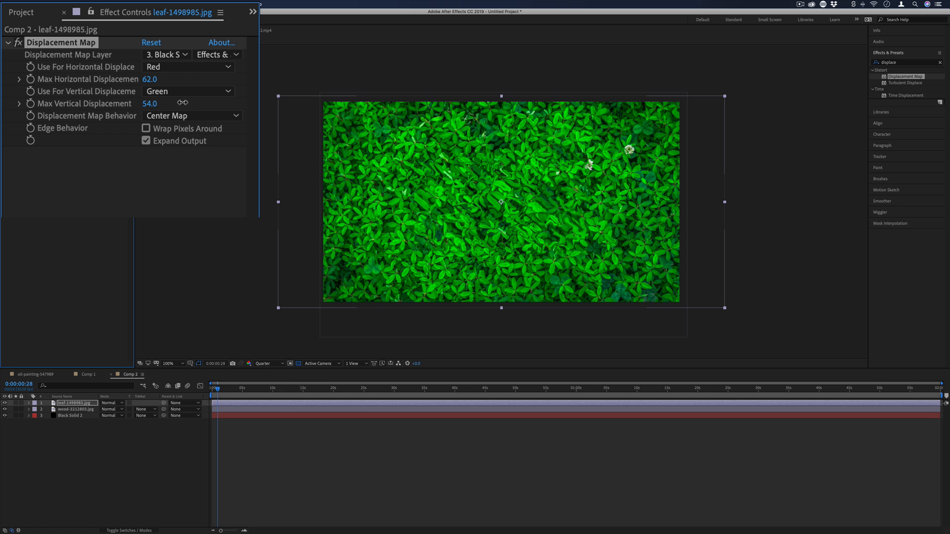
{"action": "mouse_move", "coordinate": [83, 123]}
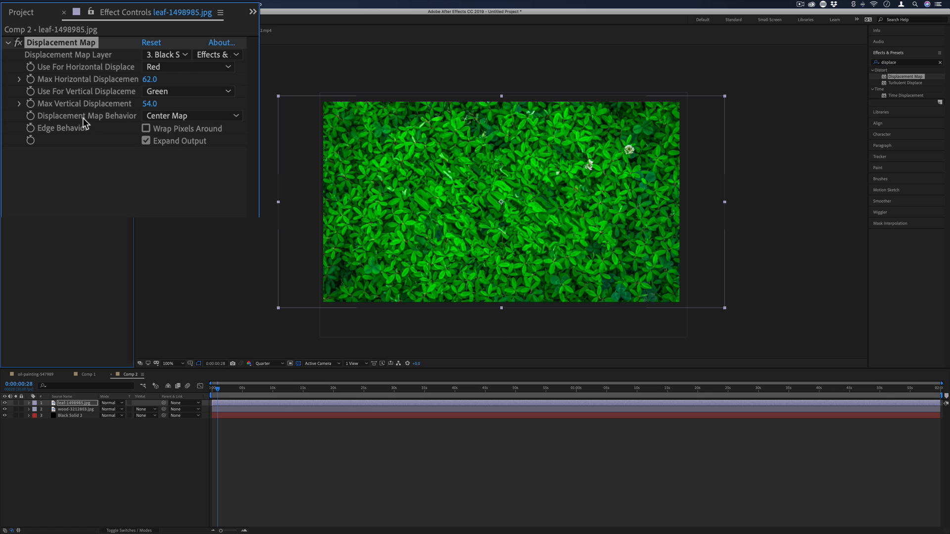
Set Displacement Map Behavior to Stretch Map to Fit
{"action": "left_click", "coordinate": [191, 115]}
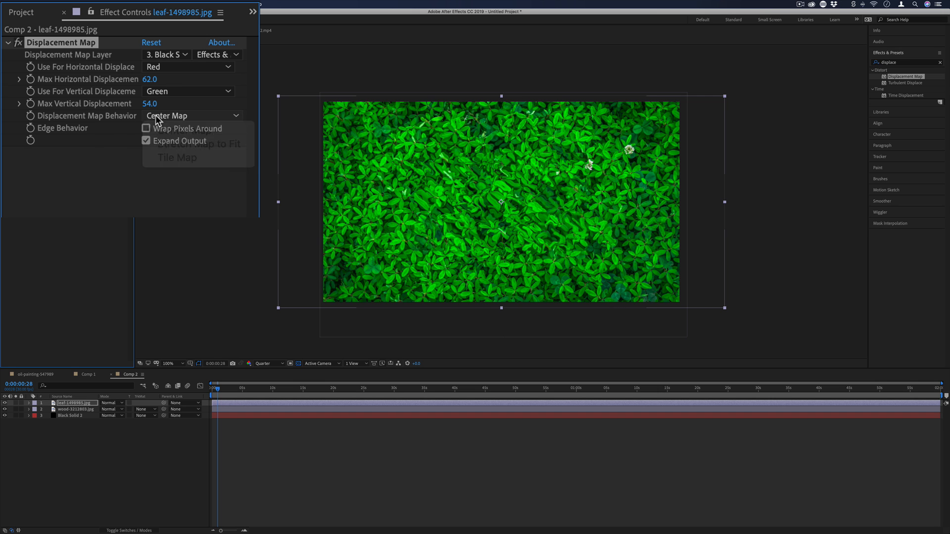
{"action": "mouse_move", "coordinate": [206, 145]}
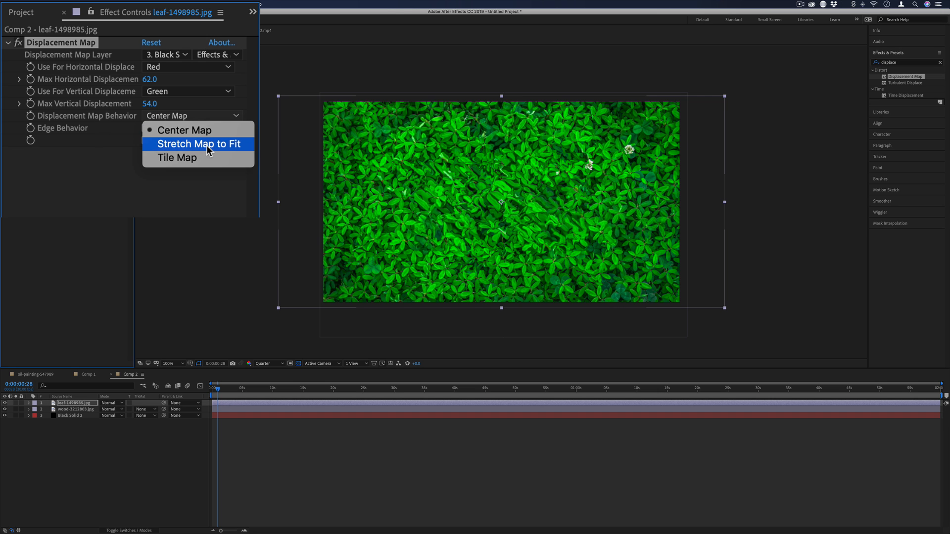
{"action": "left_click", "coordinate": [199, 144]}
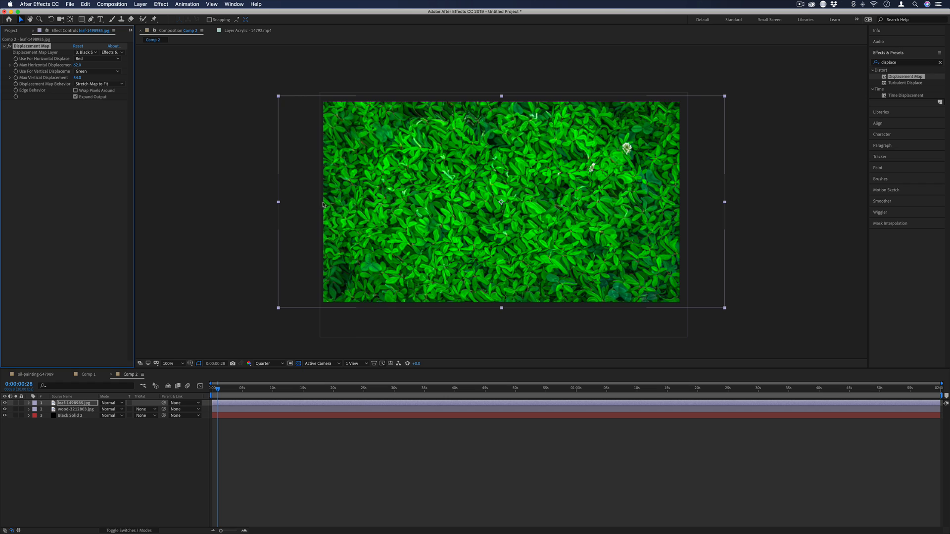
{"action": "mouse_move", "coordinate": [630, 217]}
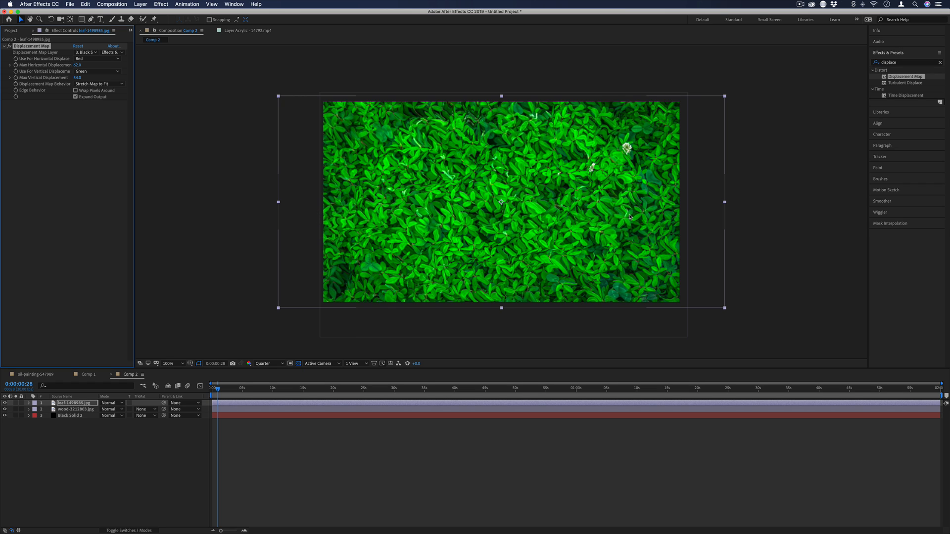
{"action": "mouse_move", "coordinate": [530, 191]}
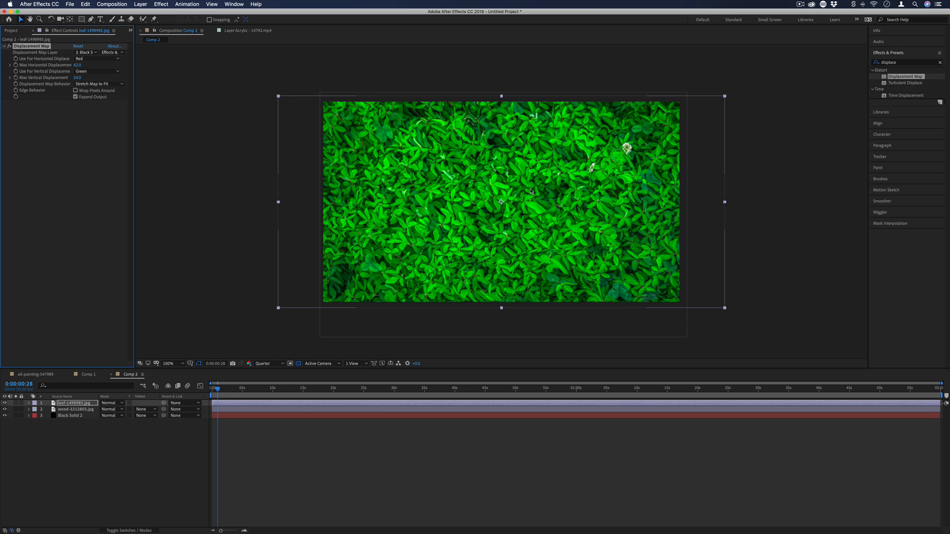
{"action": "mouse_move", "coordinate": [222, 399]}
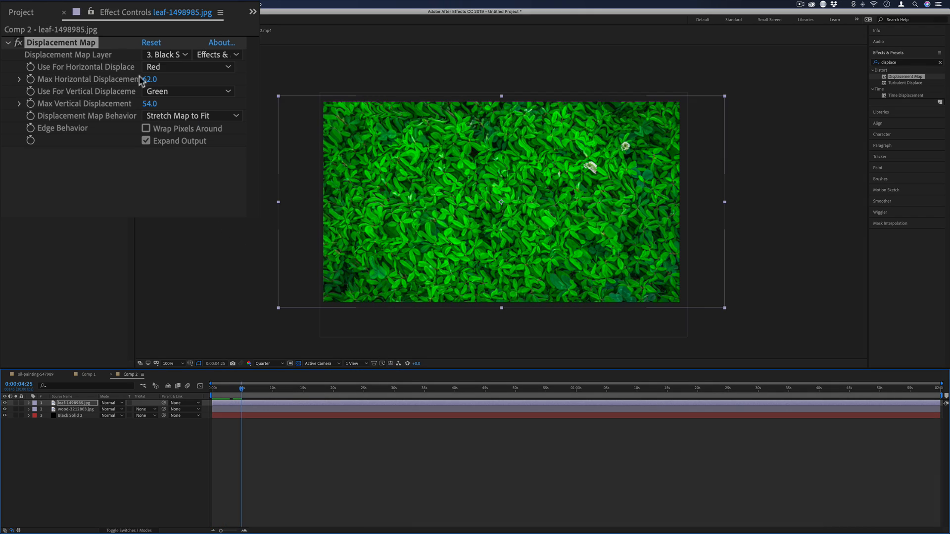
Set Use For Horizontal Displacement to Lightness instead of the red channel
{"action": "left_click", "coordinate": [188, 66]}
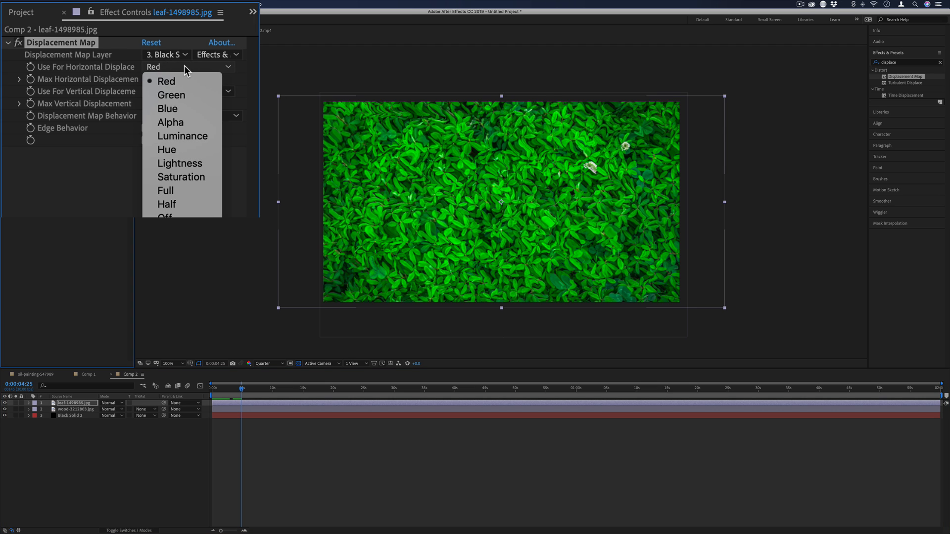
{"action": "mouse_move", "coordinate": [182, 135]}
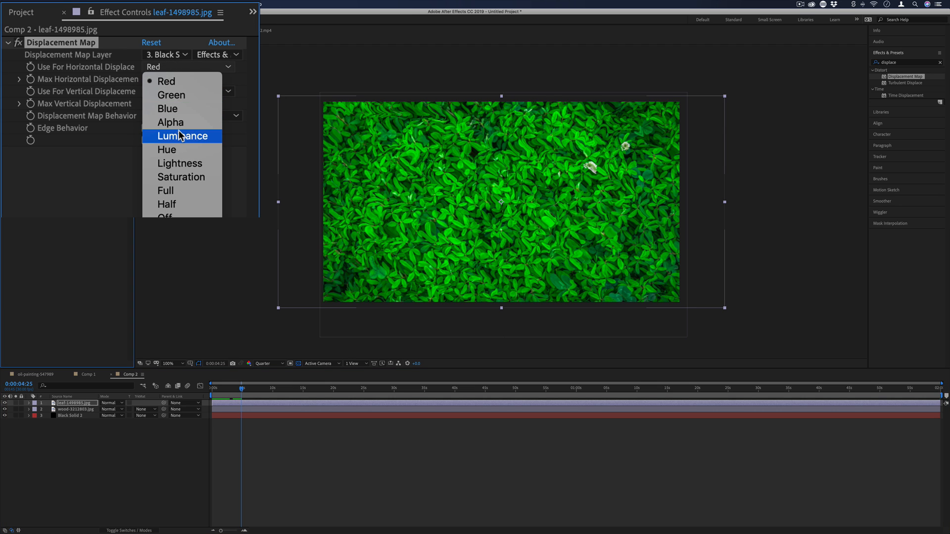
{"action": "mouse_move", "coordinate": [179, 164]}
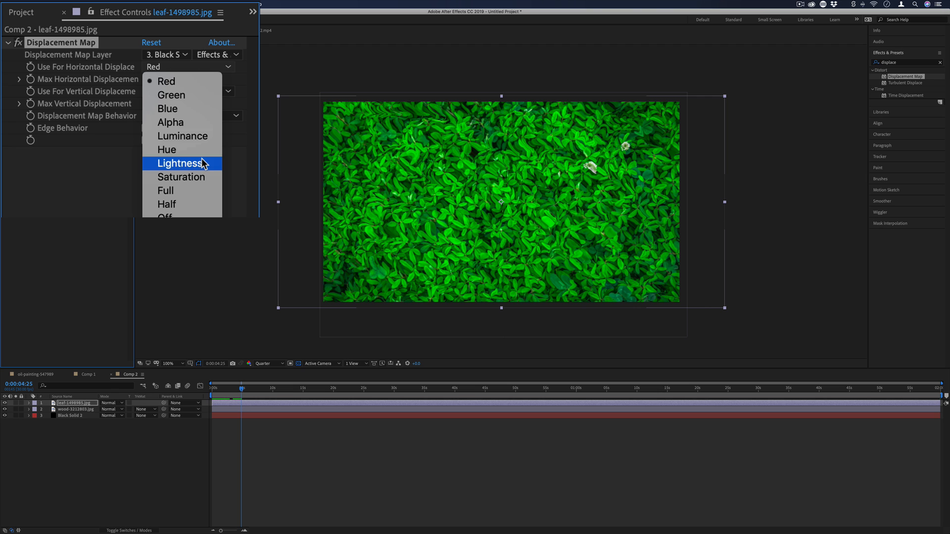
{"action": "left_click", "coordinate": [179, 163]}
{"action": "type", "text": "LOVE"}
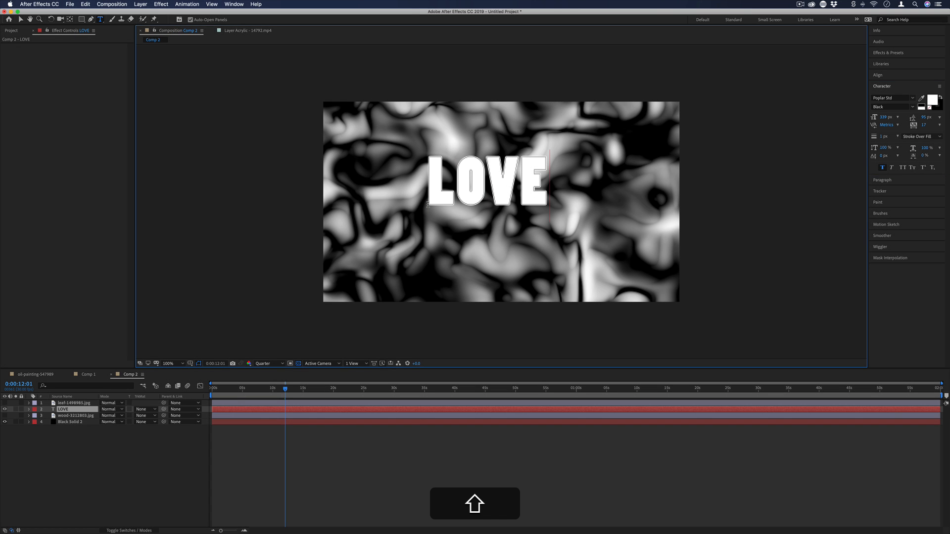
Paste the copied Displacement Map onto the LOVE text layer
{"action": "left_click", "coordinate": [63, 409]}
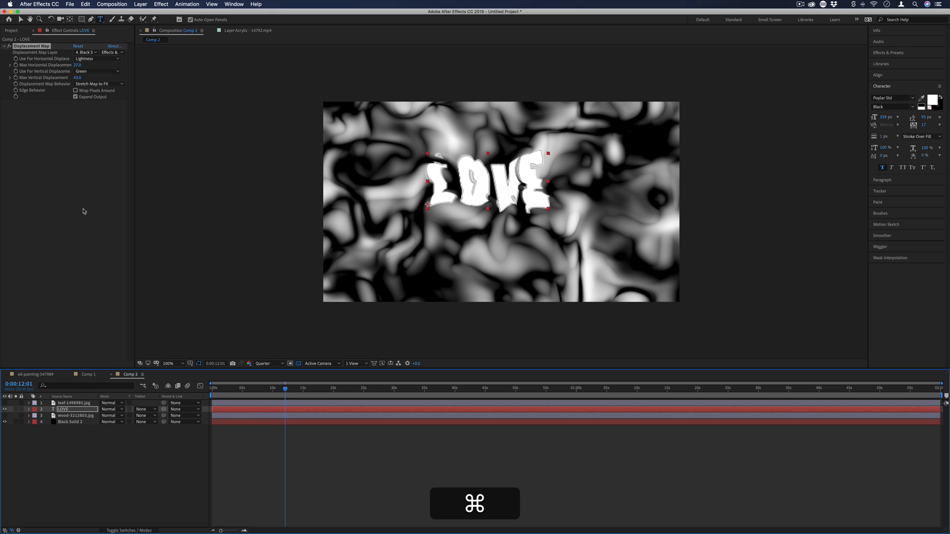
{"action": "left_click", "coordinate": [89, 374]}
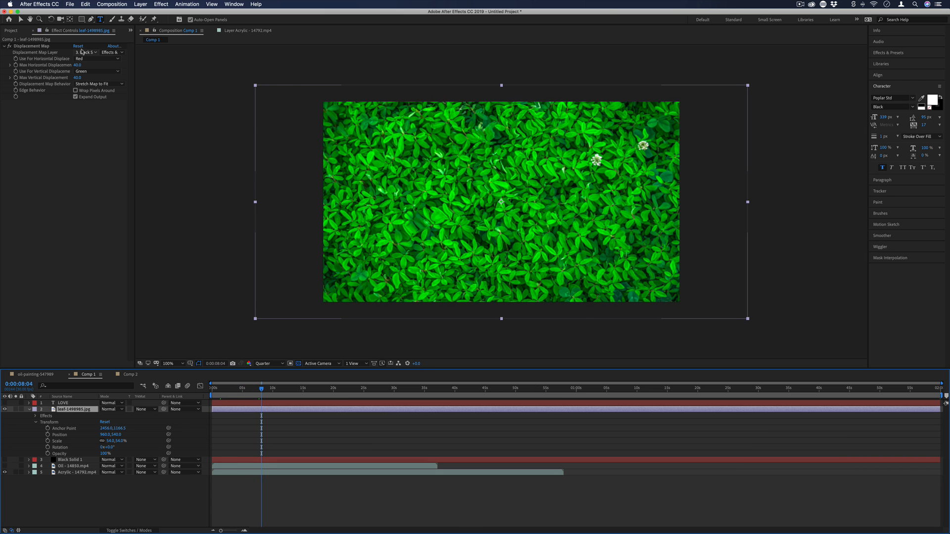
Set Acrylic - 14792.mp4 as the map layer on the leaf photo and on the Oil video
{"action": "left_click", "coordinate": [85, 53]}
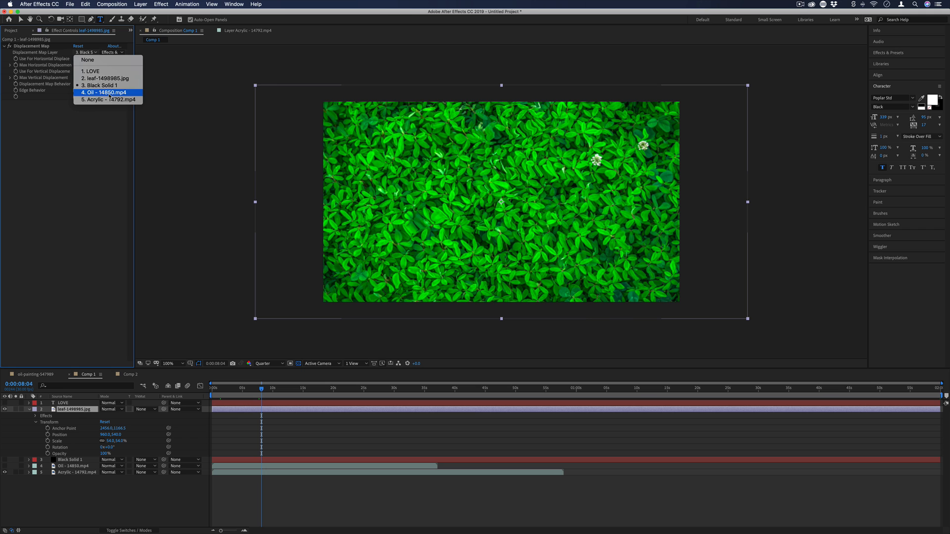
{"action": "left_click", "coordinate": [92, 100]}
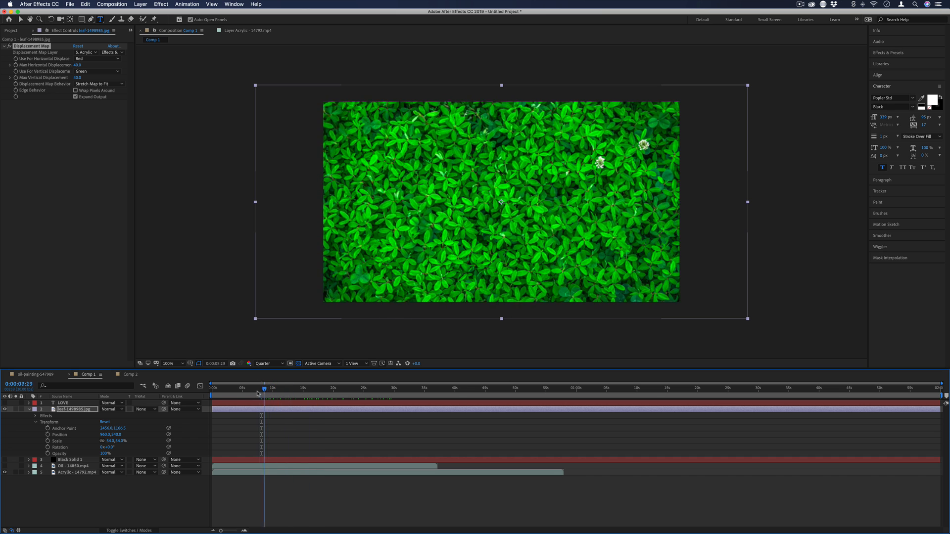
{"action": "left_click_drag", "start_coordinate": [258, 389], "coordinate": [265, 388]}
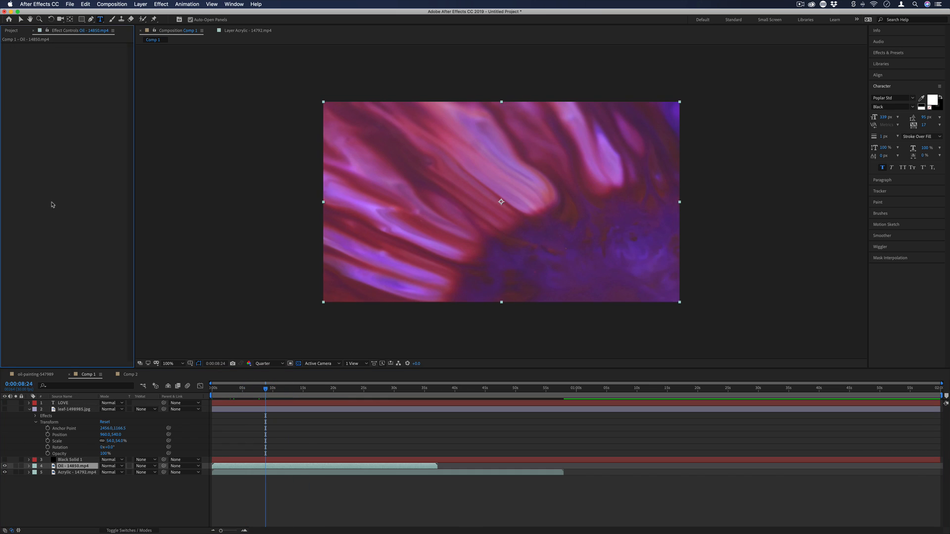
{"action": "left_click", "coordinate": [86, 52]}
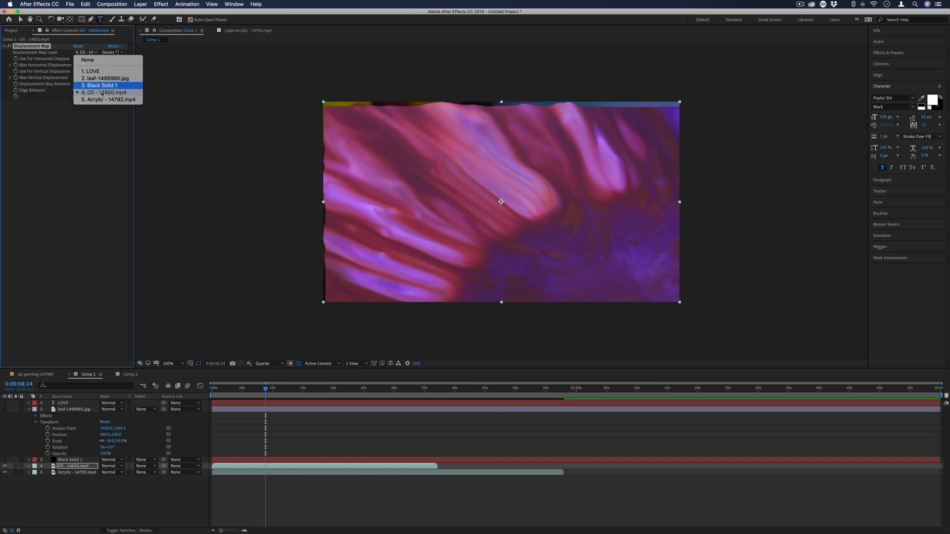
{"action": "left_click", "coordinate": [107, 99]}
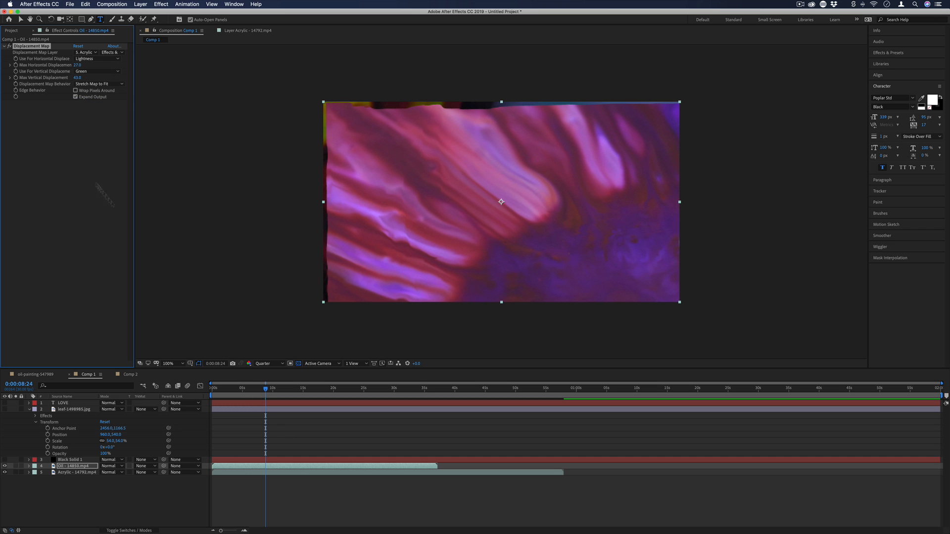